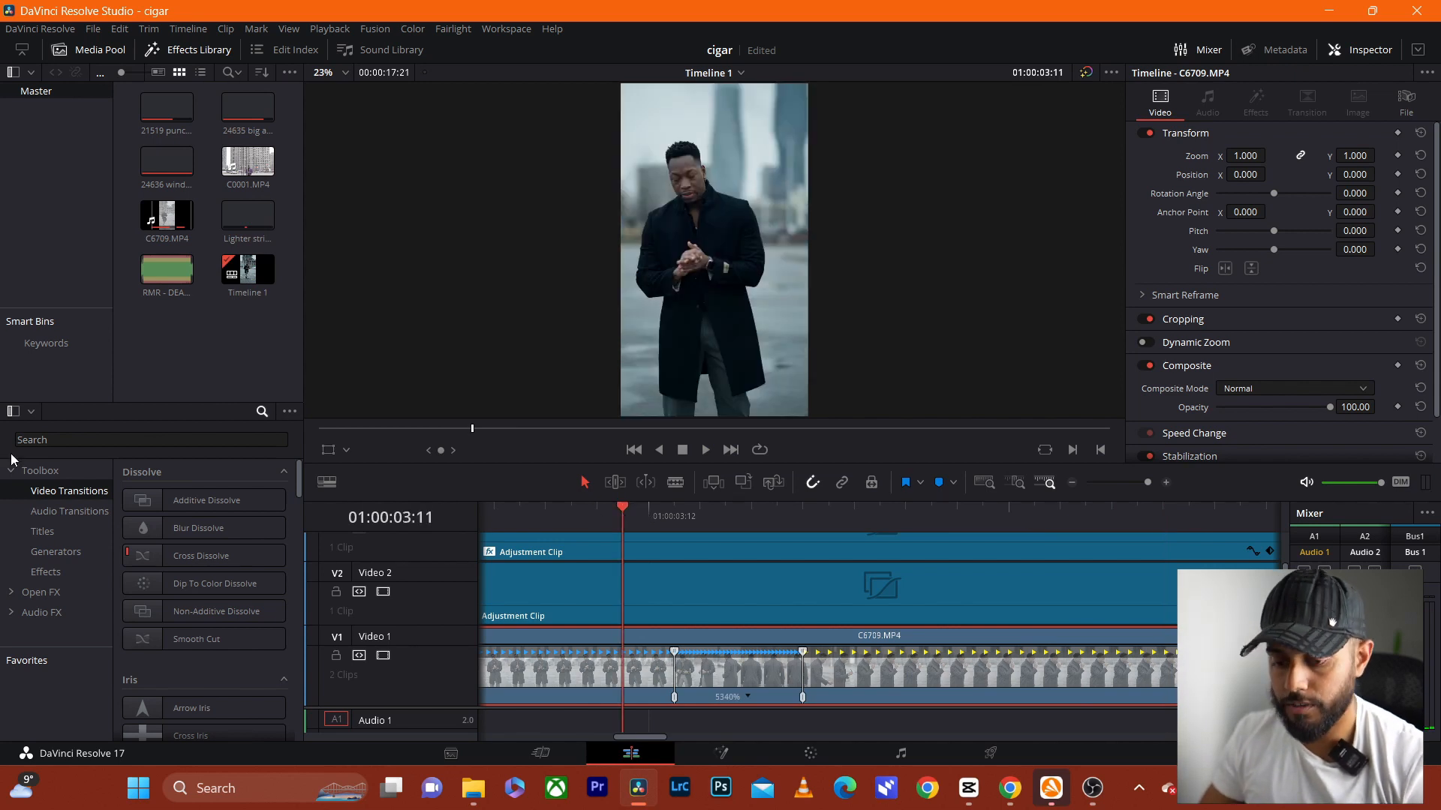
- Search the effects library for 'DIRECTION' and filter to Open FX to surface Directional Blur
click(150, 439)
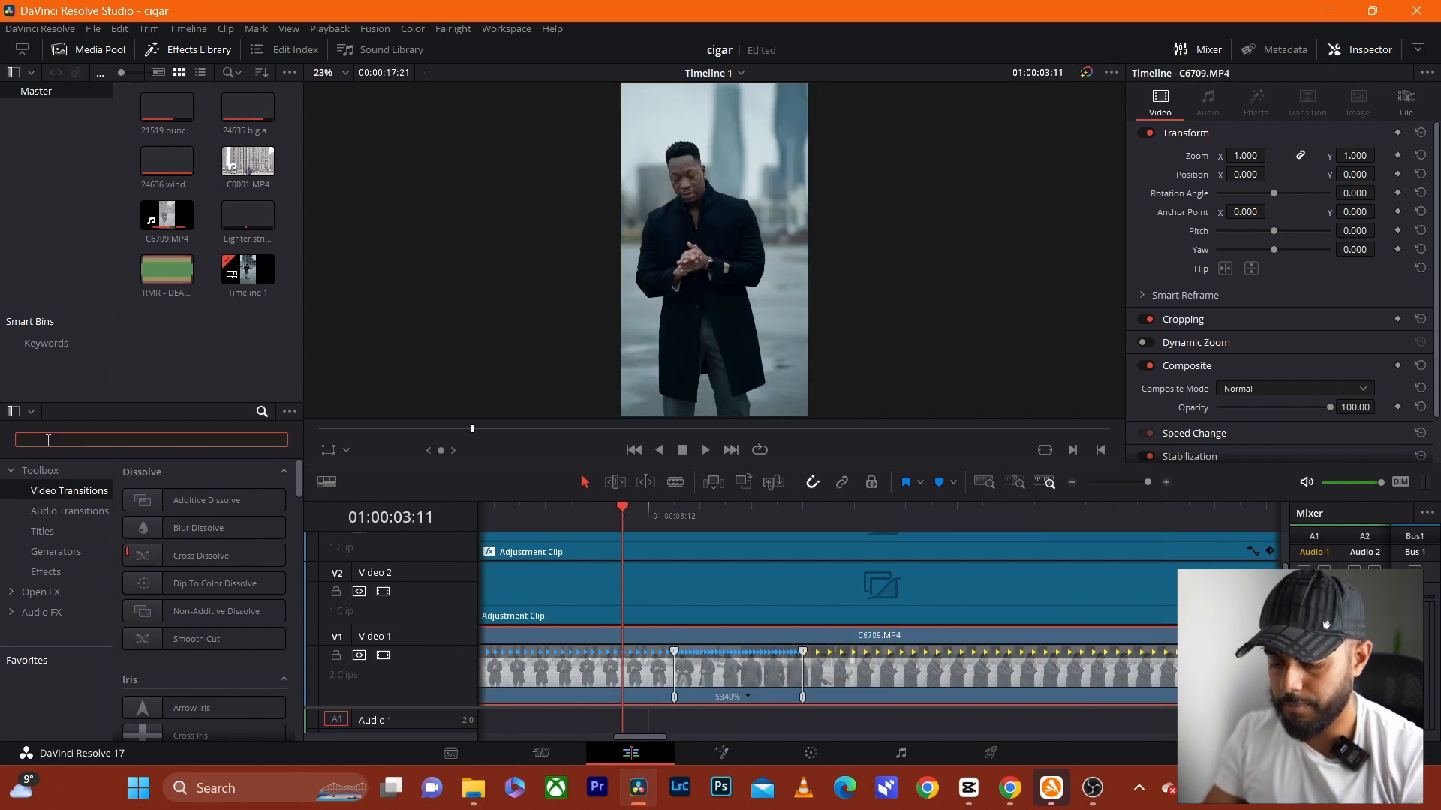
text(DIREC)
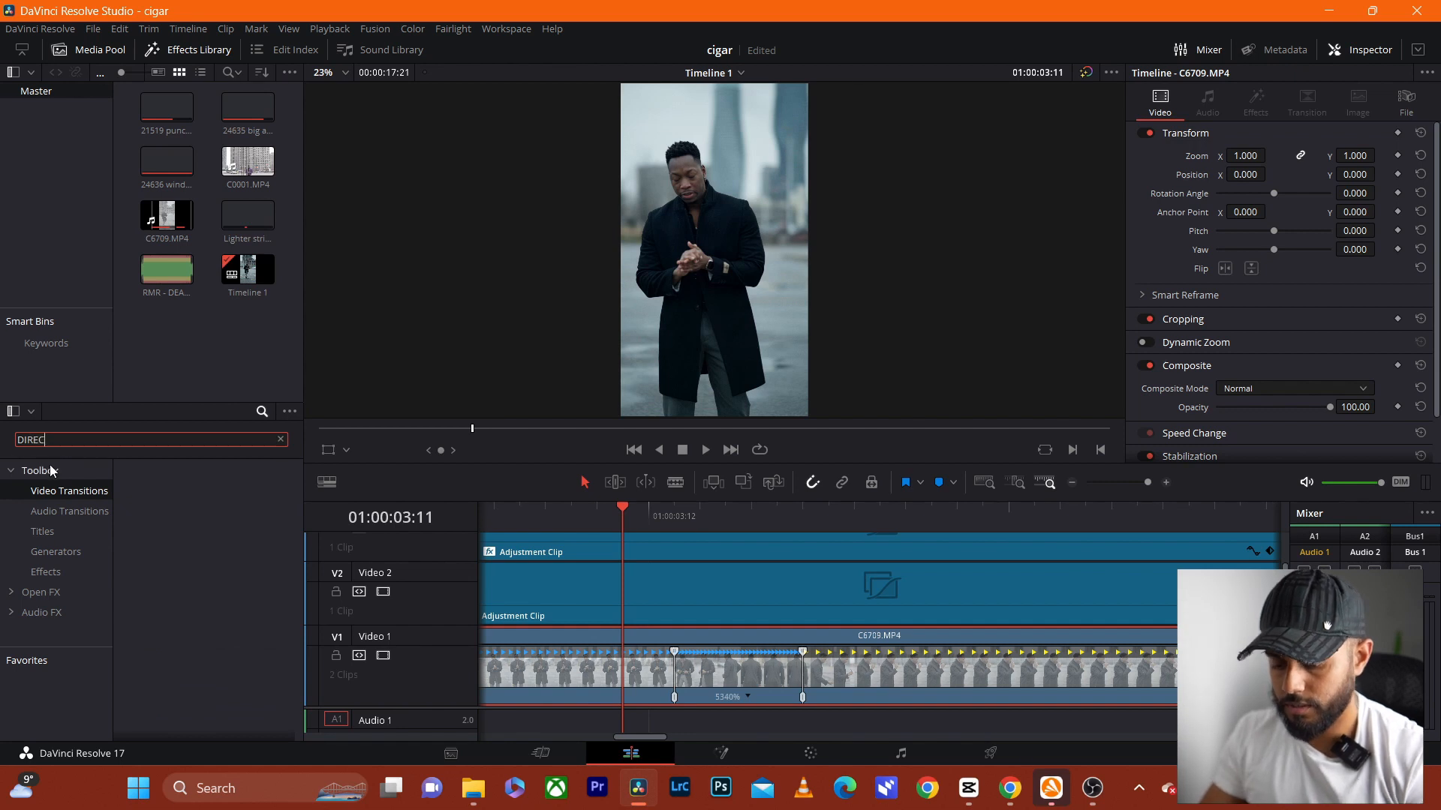
text(TION)
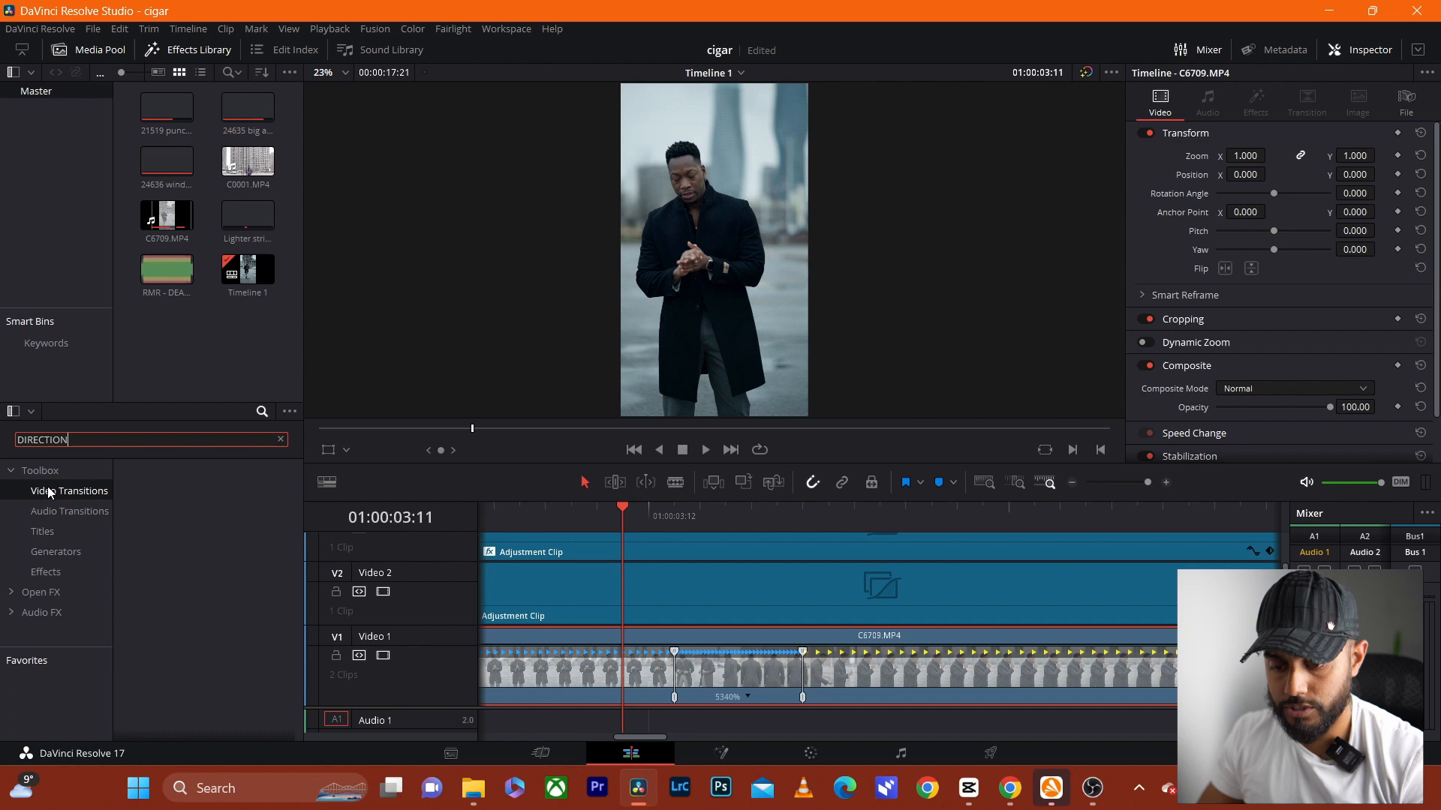
click(41, 592)
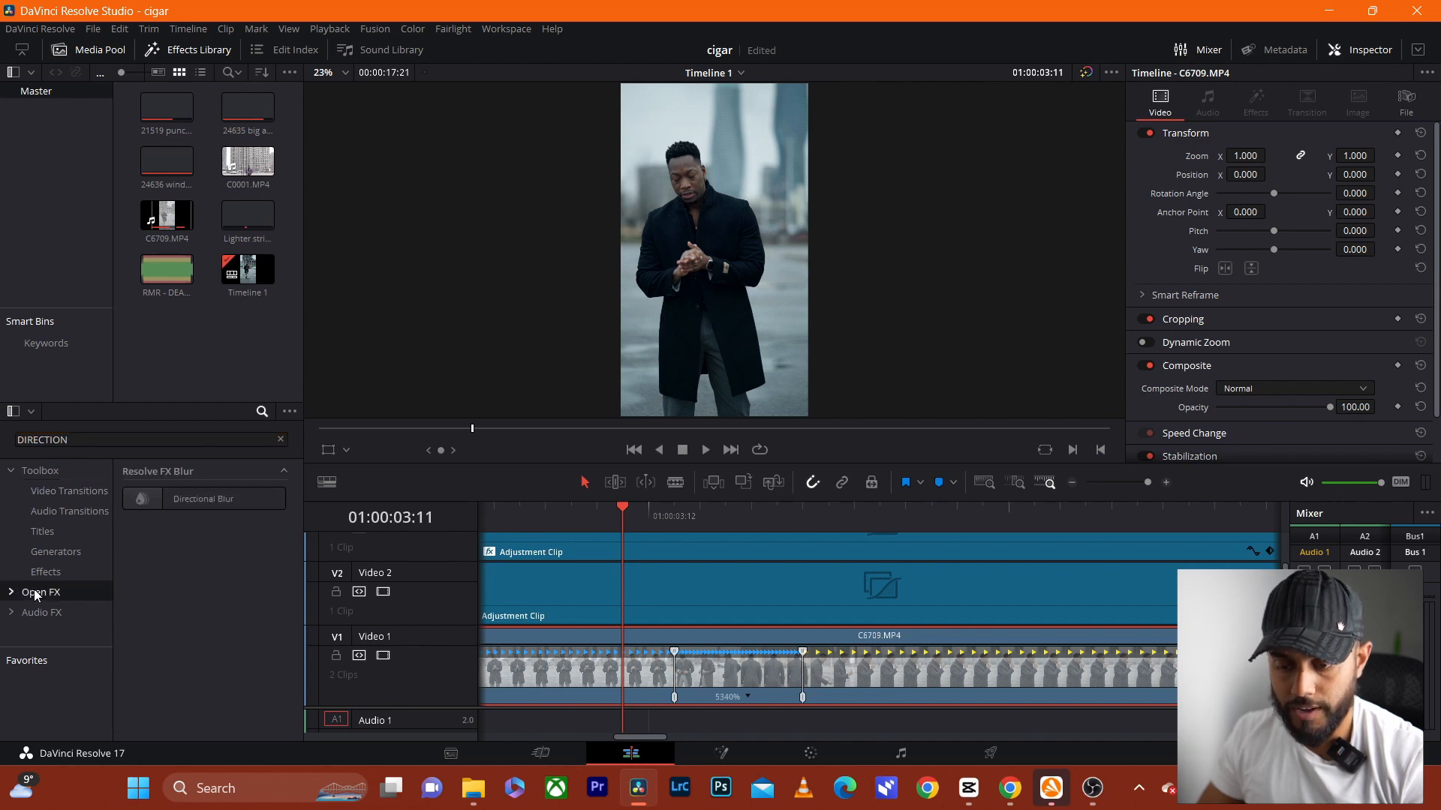
- Apply Directional Blur to the clip and show its settings in the Inspector's Effects panel
double_click(202, 498)
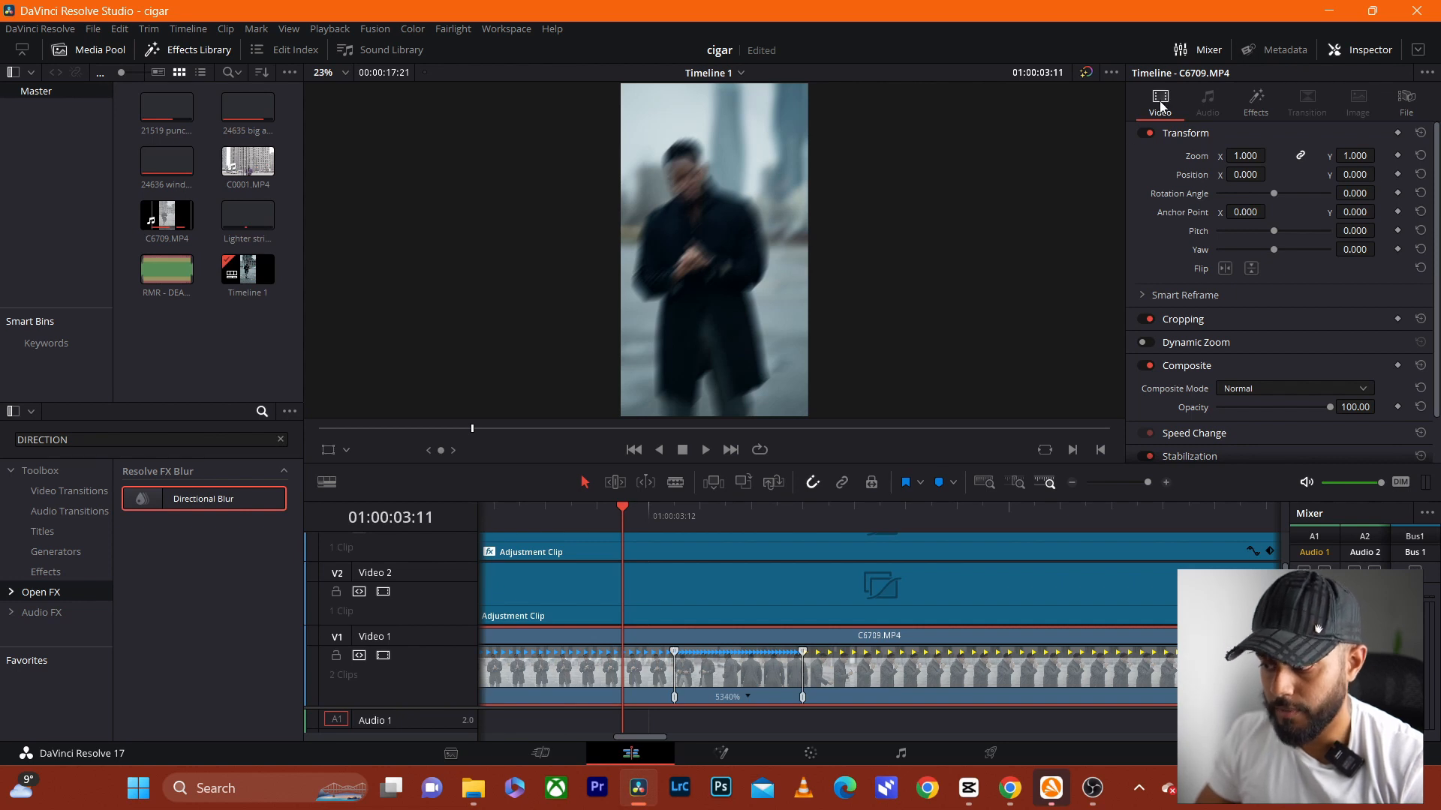
click(1255, 100)
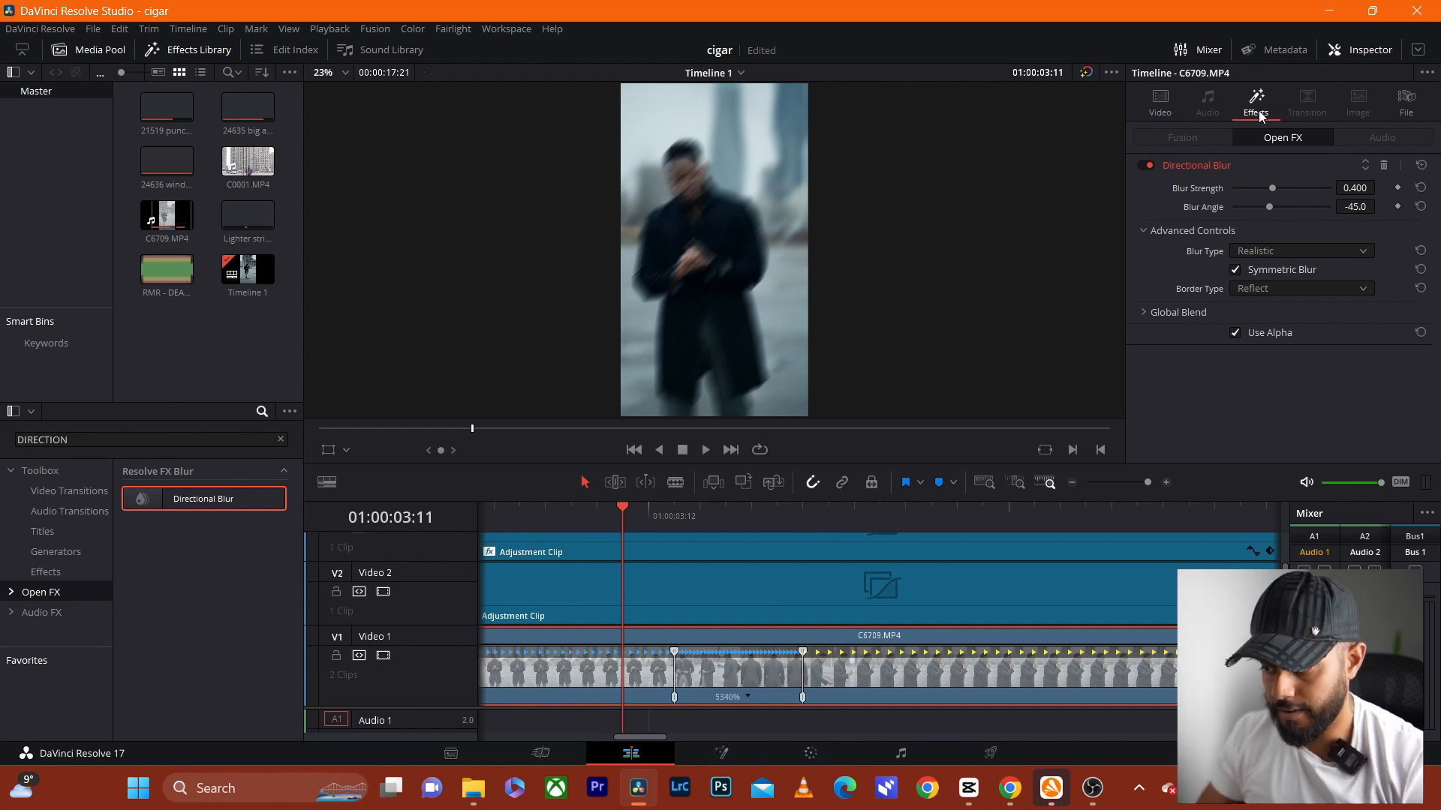
- Bring the Blur Strength slider down to 0.000 so the footage is sharp
drag(1271, 189, 1276, 190)
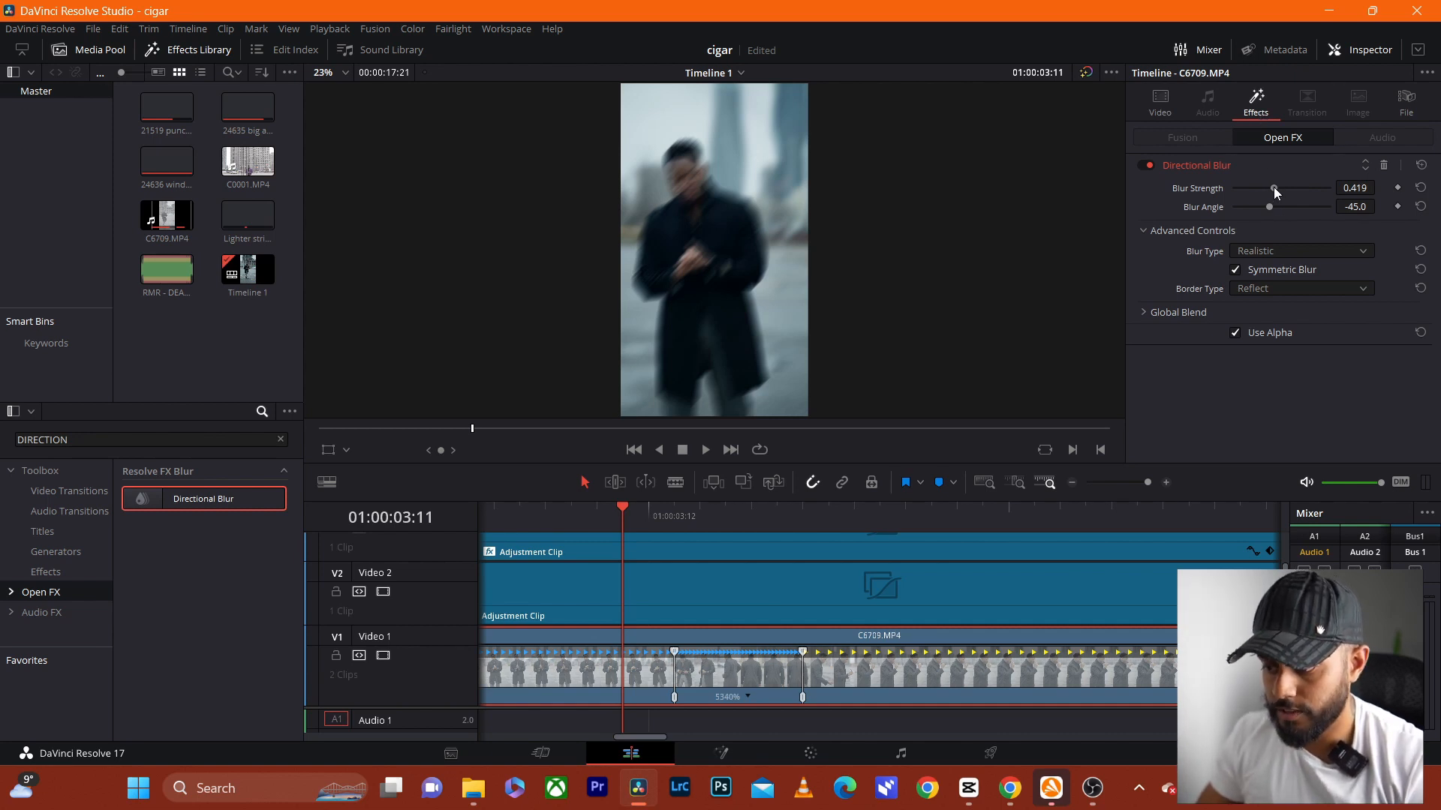
drag(1276, 189, 1235, 189)
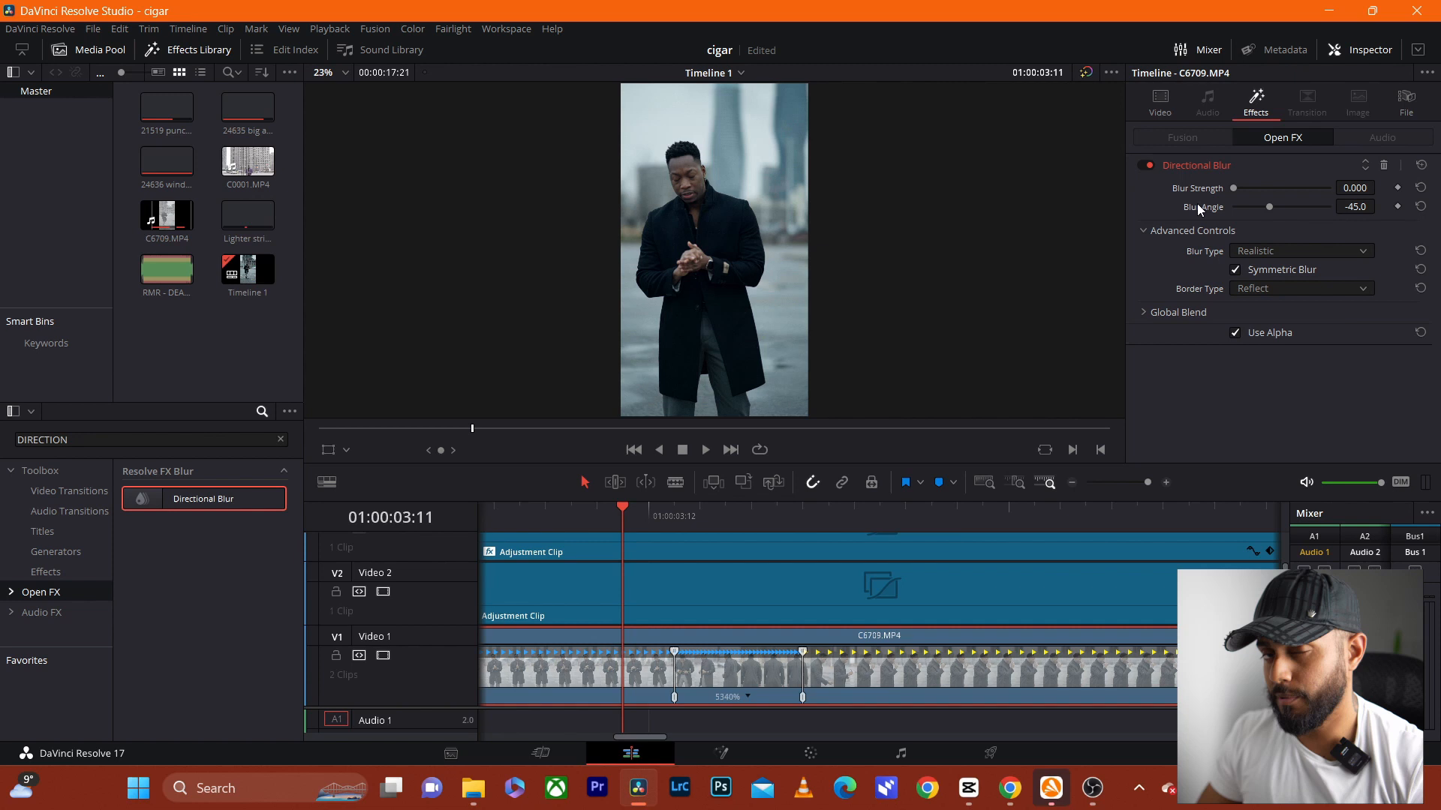
mouse_move(1202, 208)
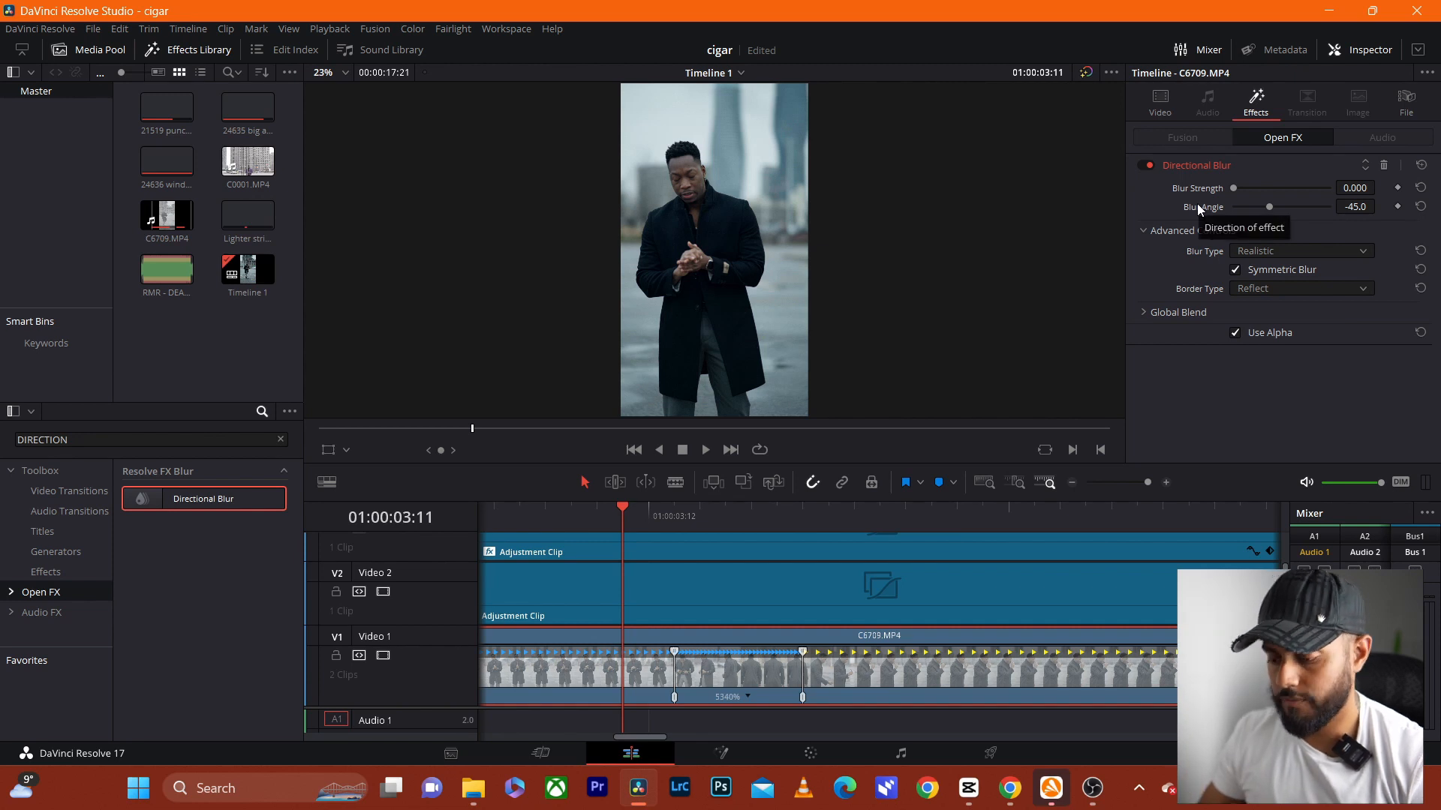
mouse_move(641, 515)
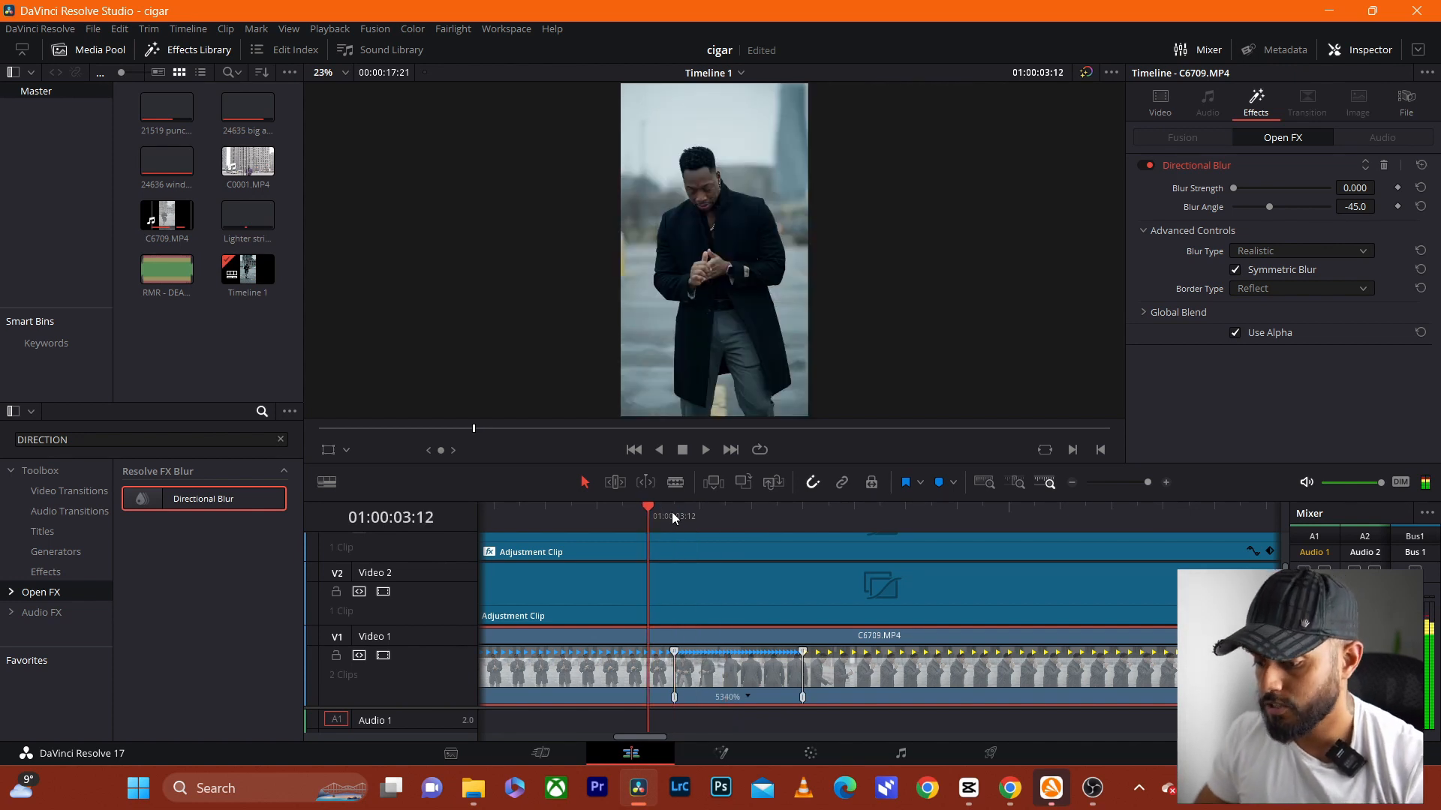
- Set Blur Angle to 180°, then raise strength and try another angle to preview
drag(1269, 206, 1292, 206)
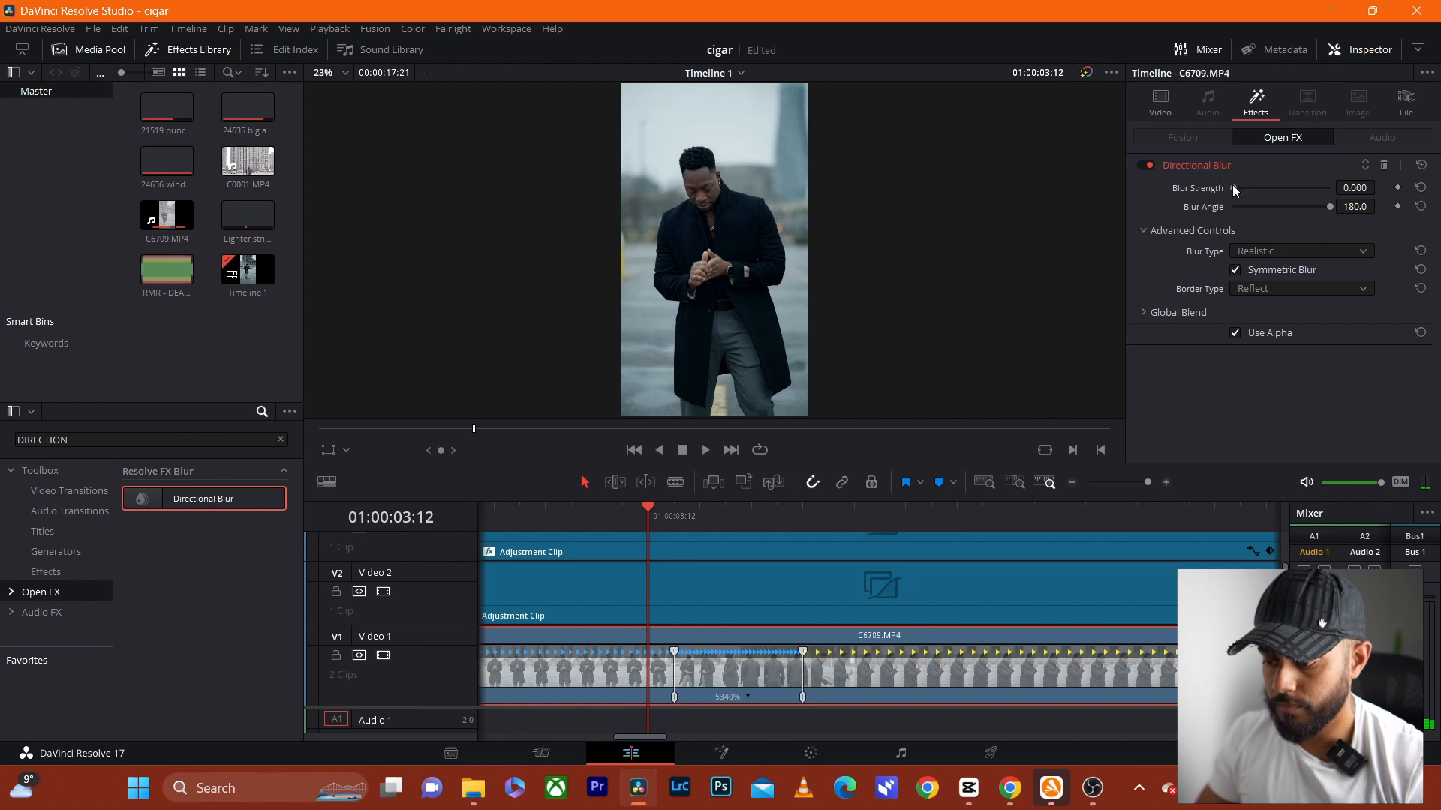
drag(1235, 189, 1291, 190)
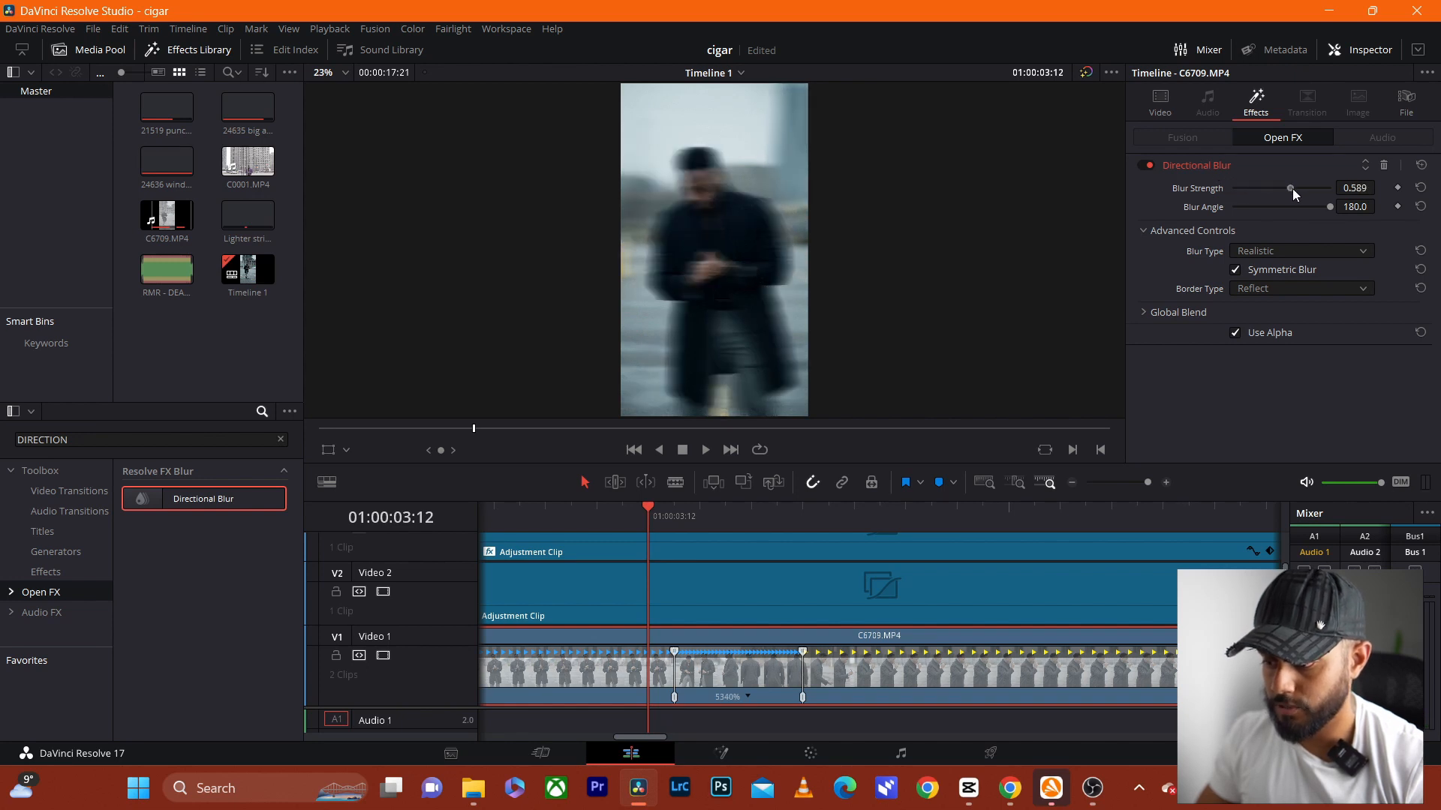
drag(1291, 190, 1309, 189)
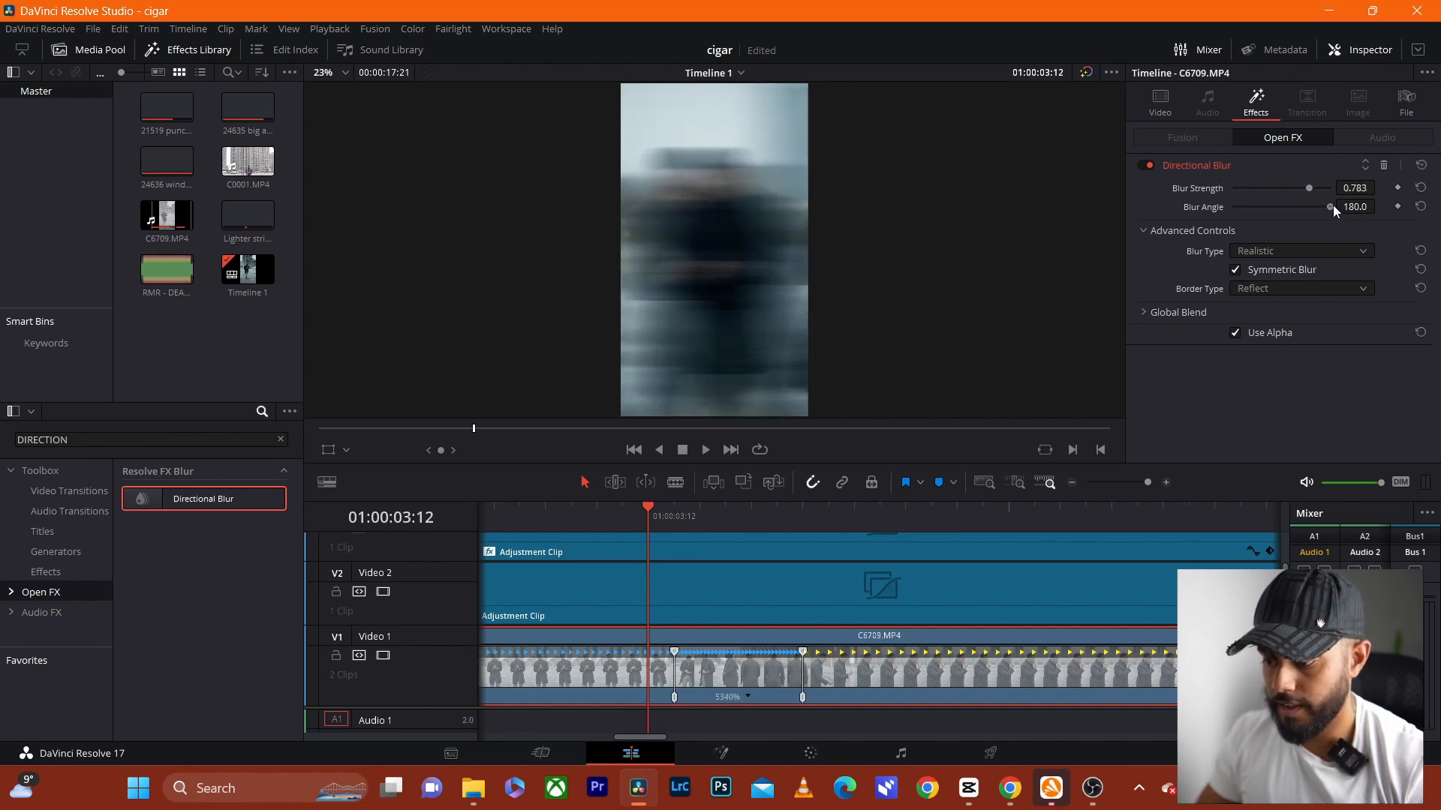
drag(1329, 205, 1251, 205)
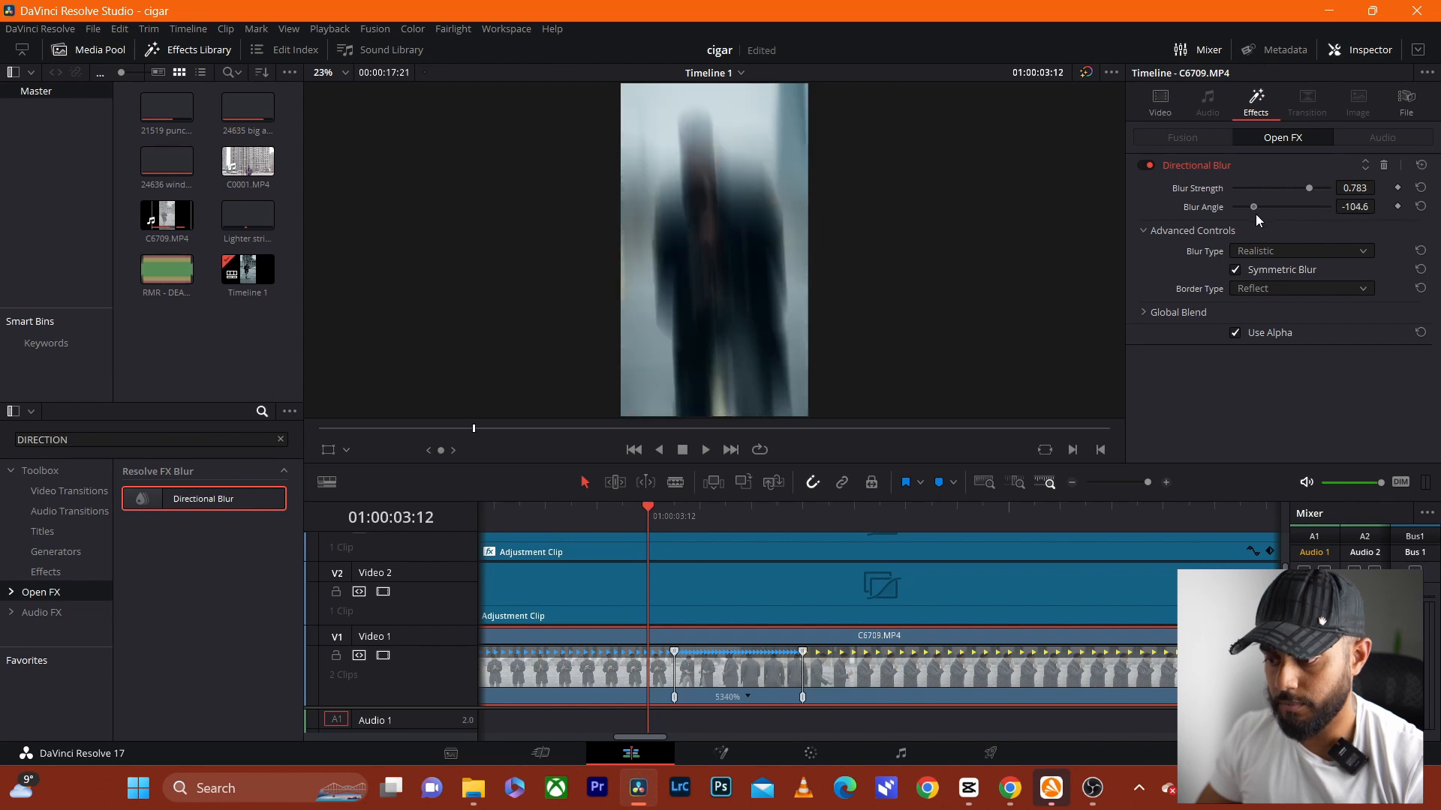
- Swing the angle through a diagonal back to 180° and return strength to 0
drag(1251, 206, 1256, 206)
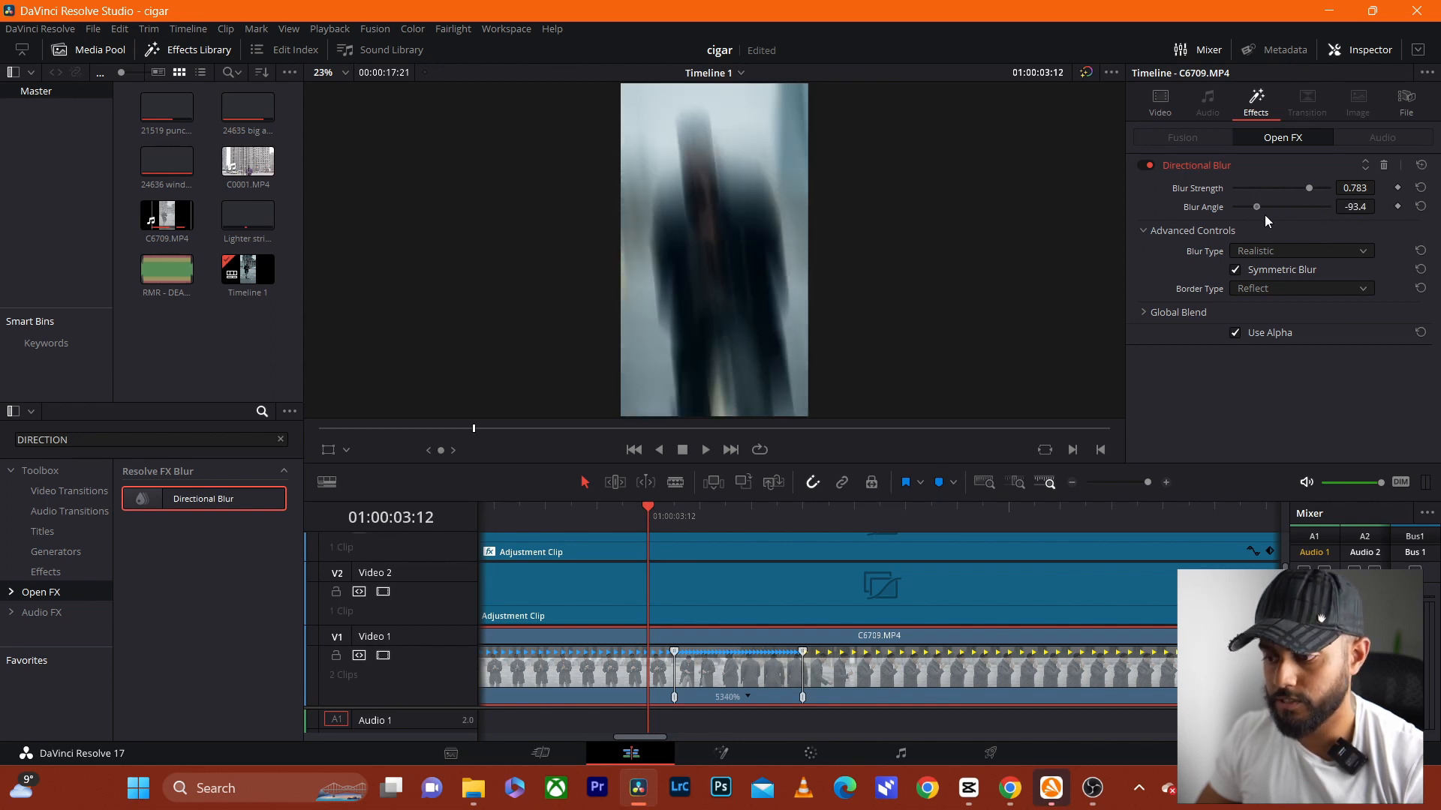
drag(1257, 206, 1295, 206)
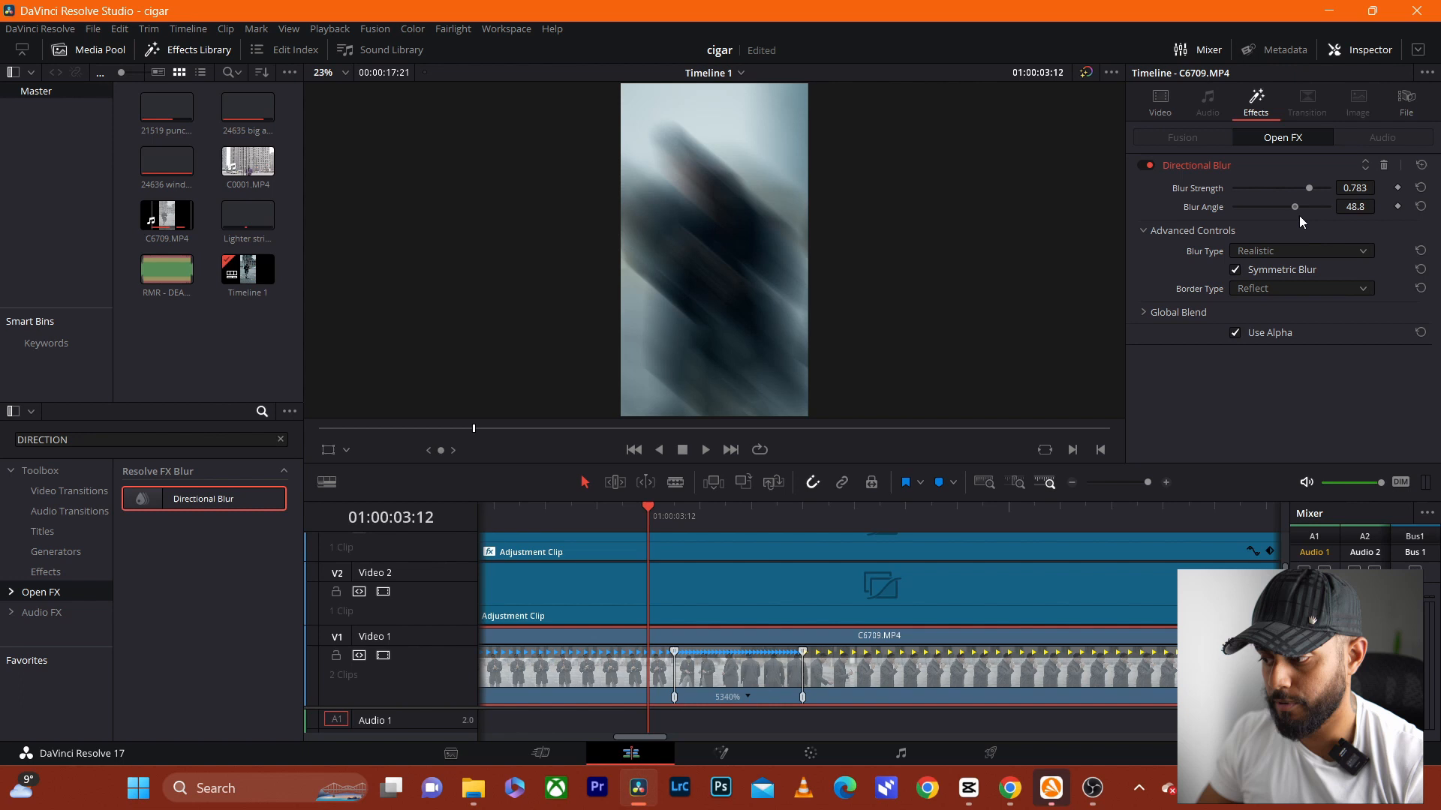
drag(1295, 208, 1330, 207)
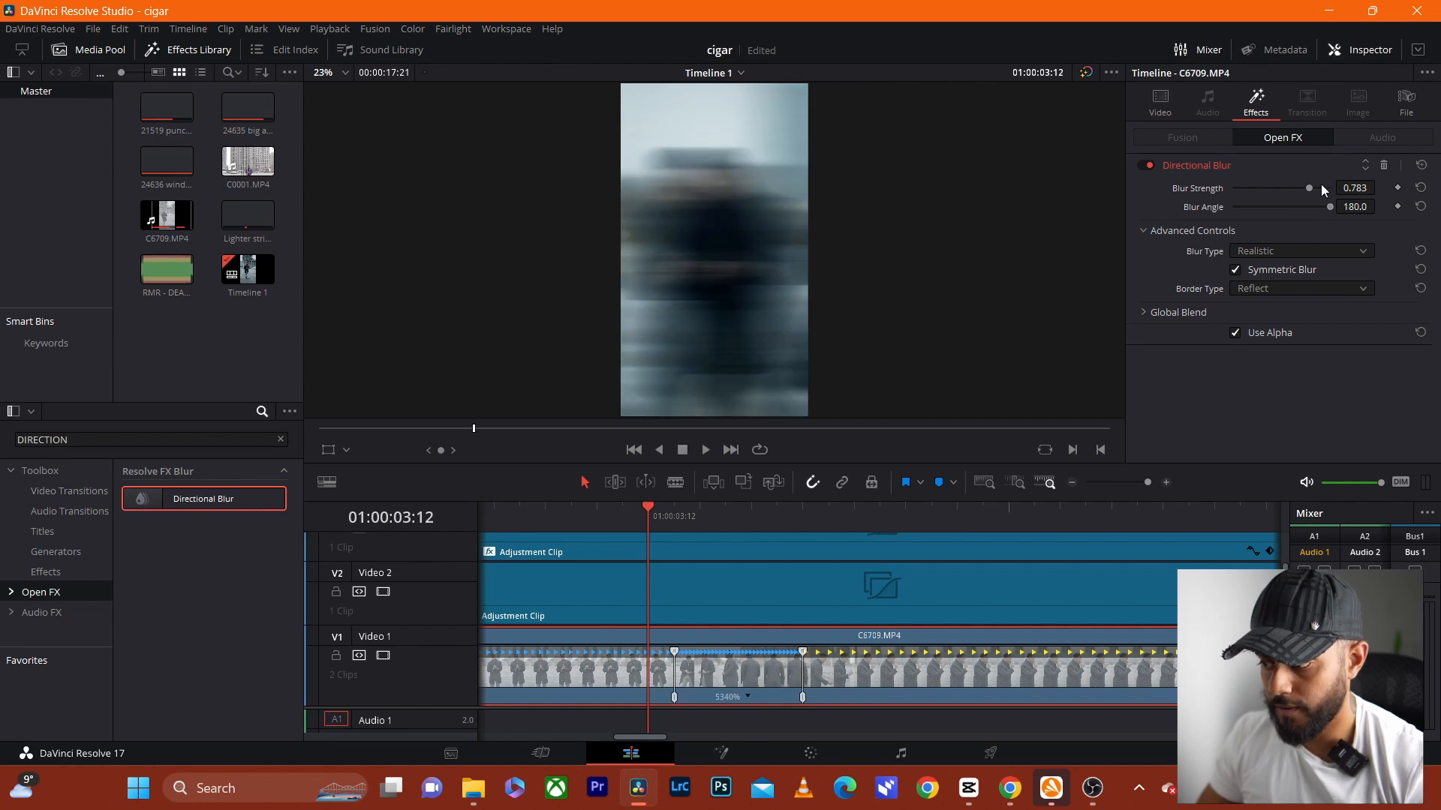
drag(1309, 189, 1235, 189)
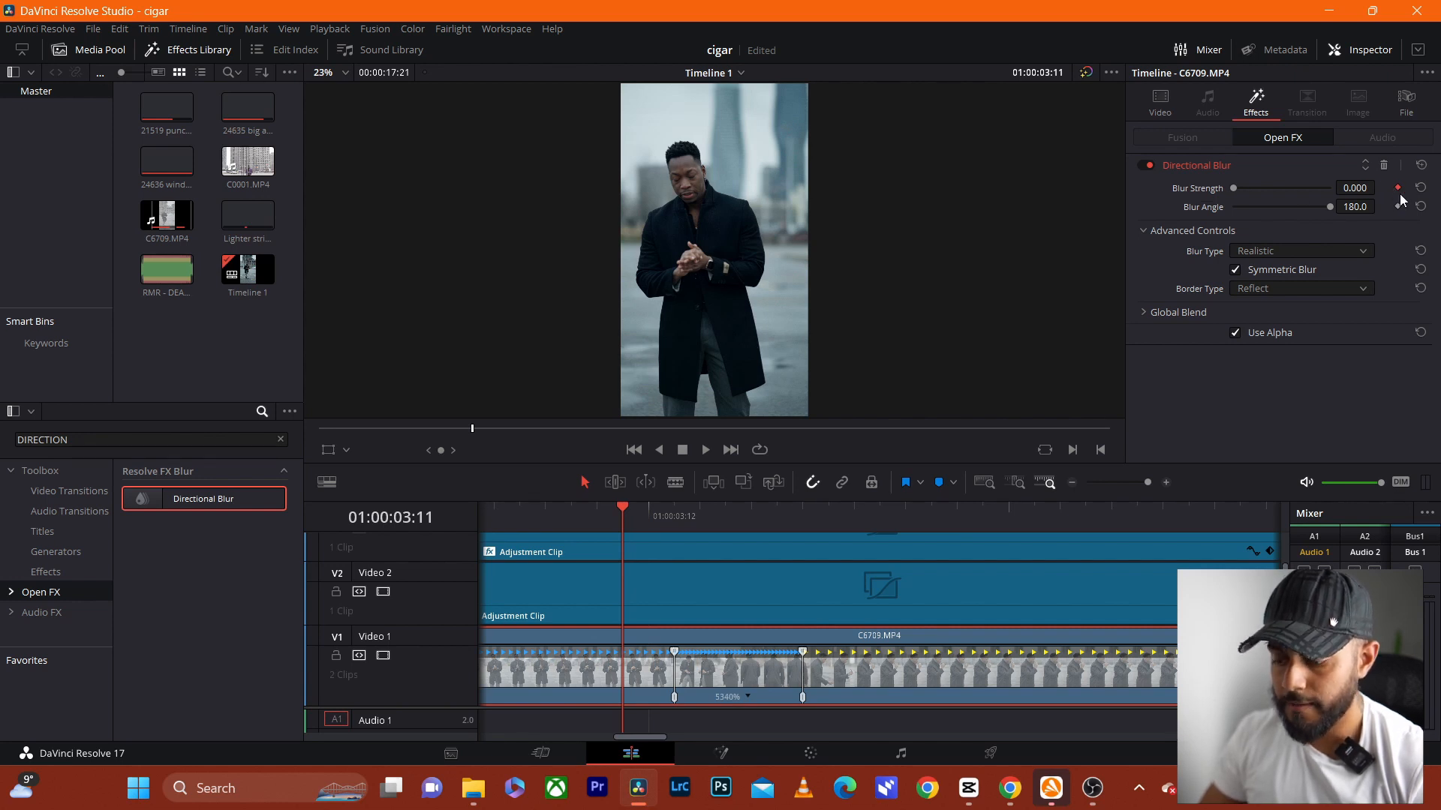
mouse_move(742, 474)
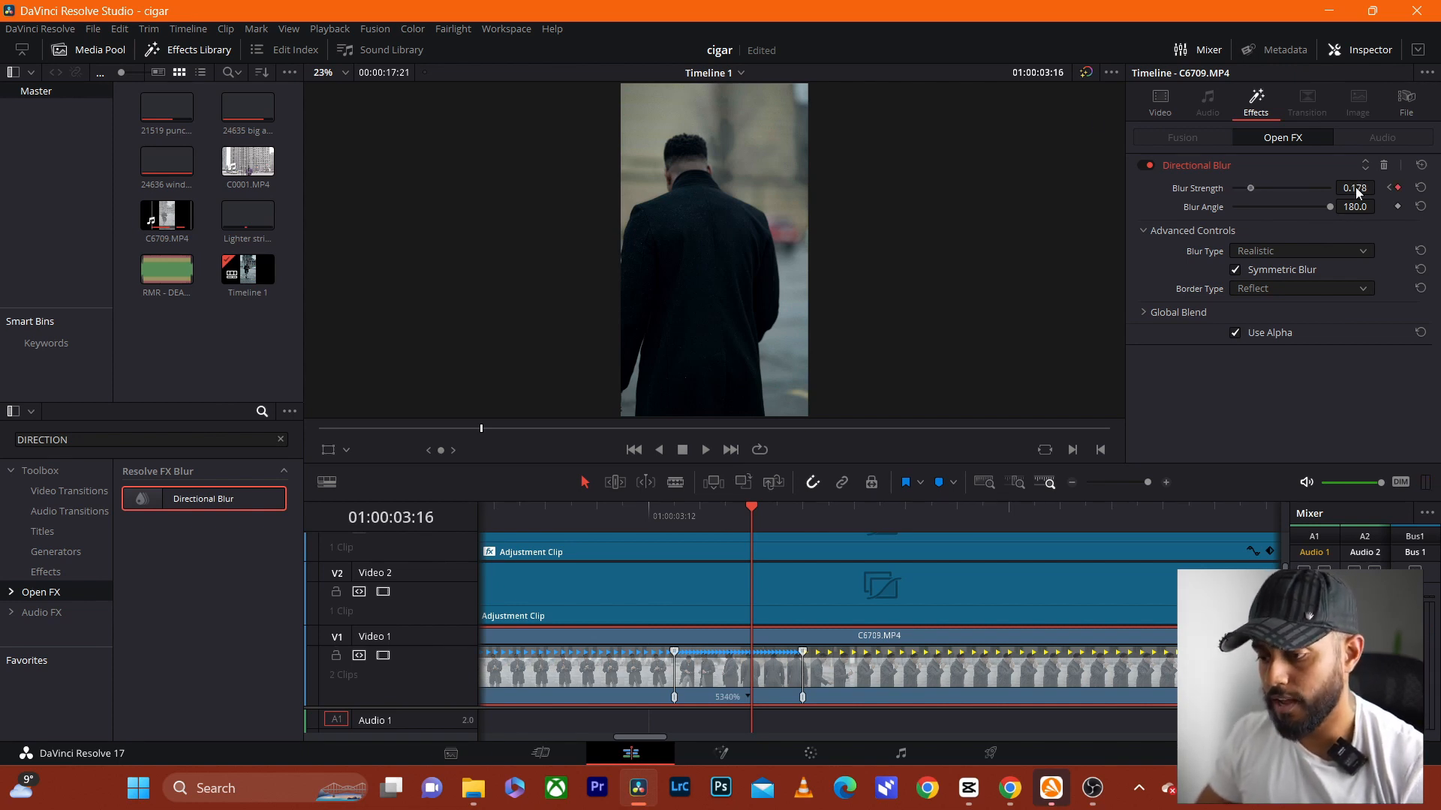
- Keyframe Blur Strength up to about 0.98, then a few frames later back to 0
drag(1250, 187, 1328, 187)
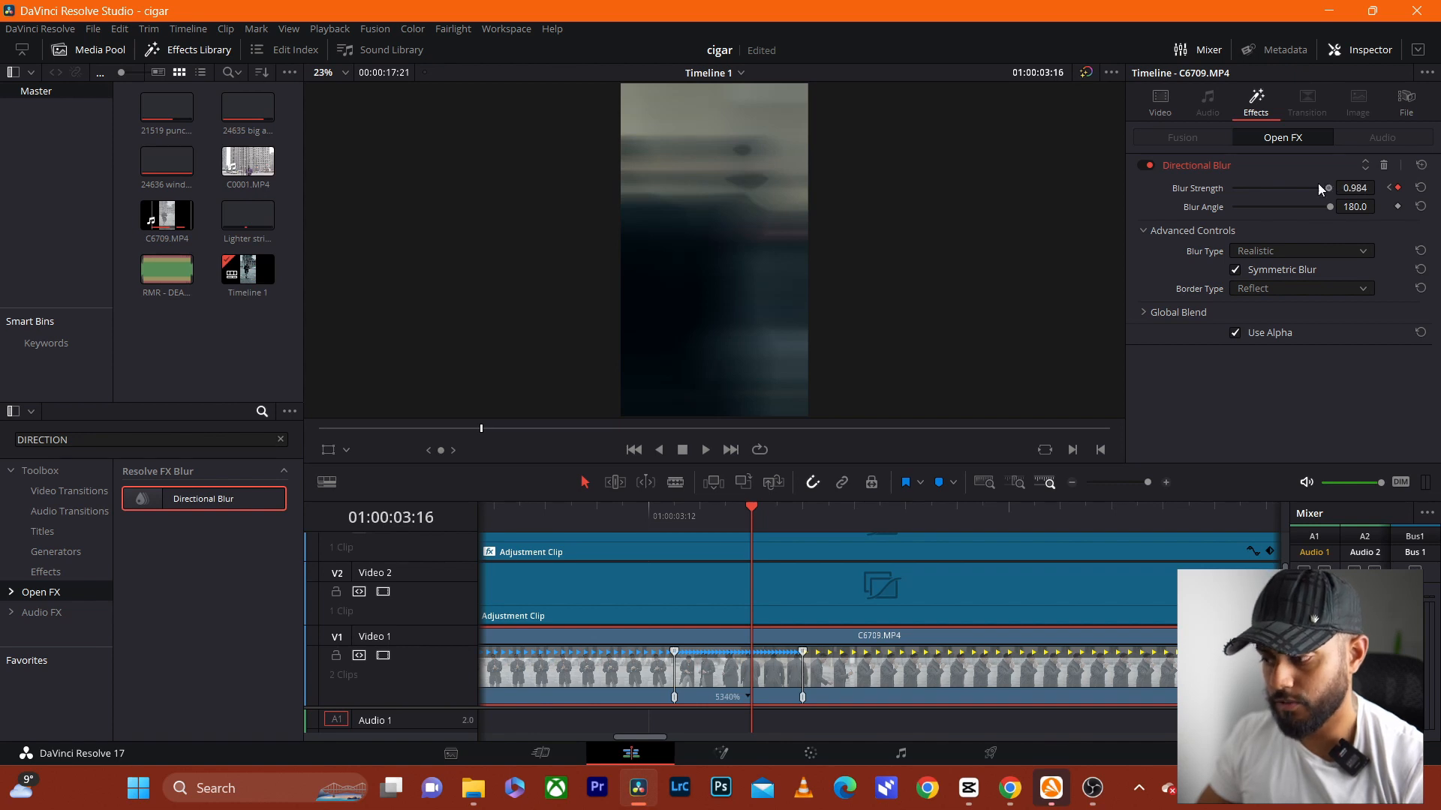
drag(1325, 190, 1282, 190)
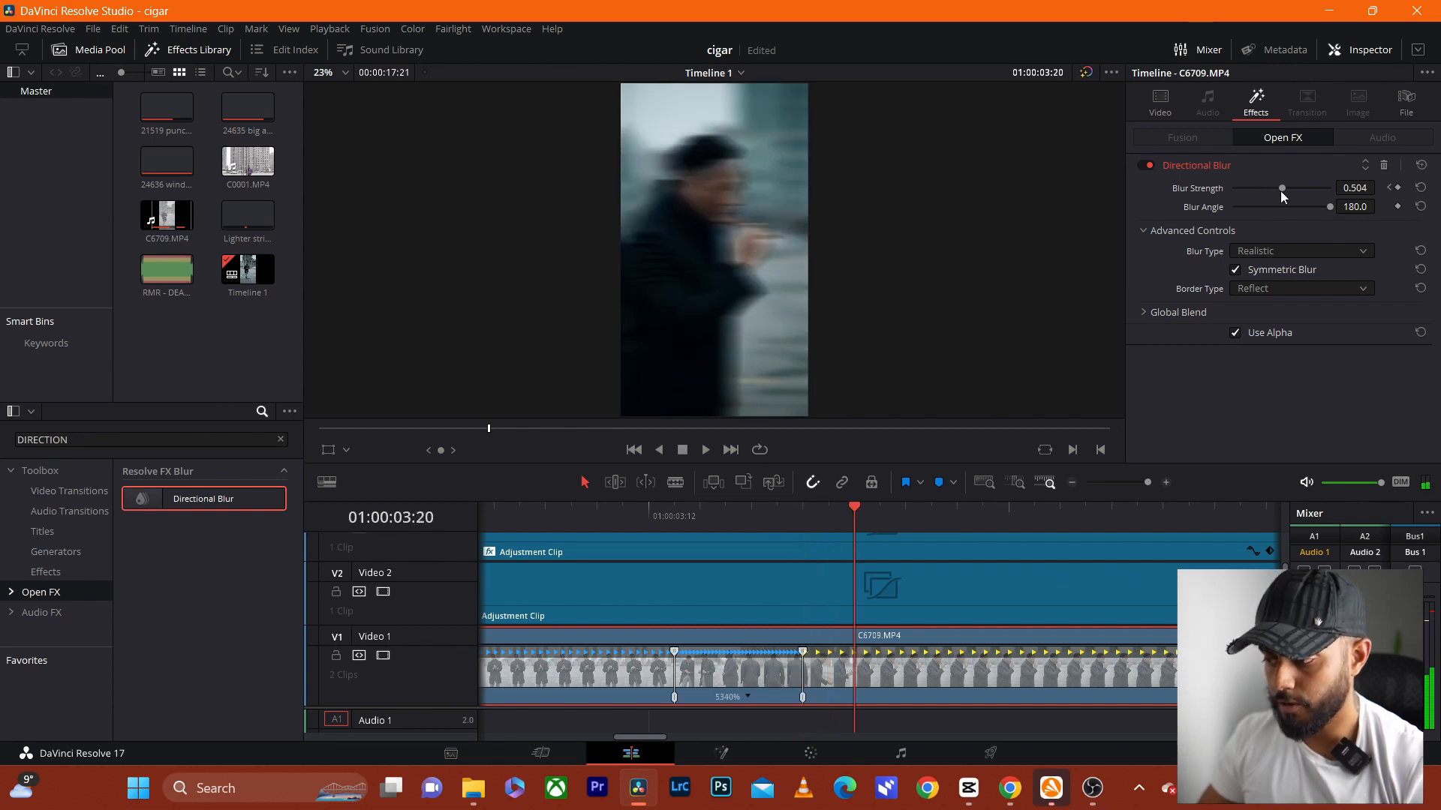
drag(1281, 189, 1235, 189)
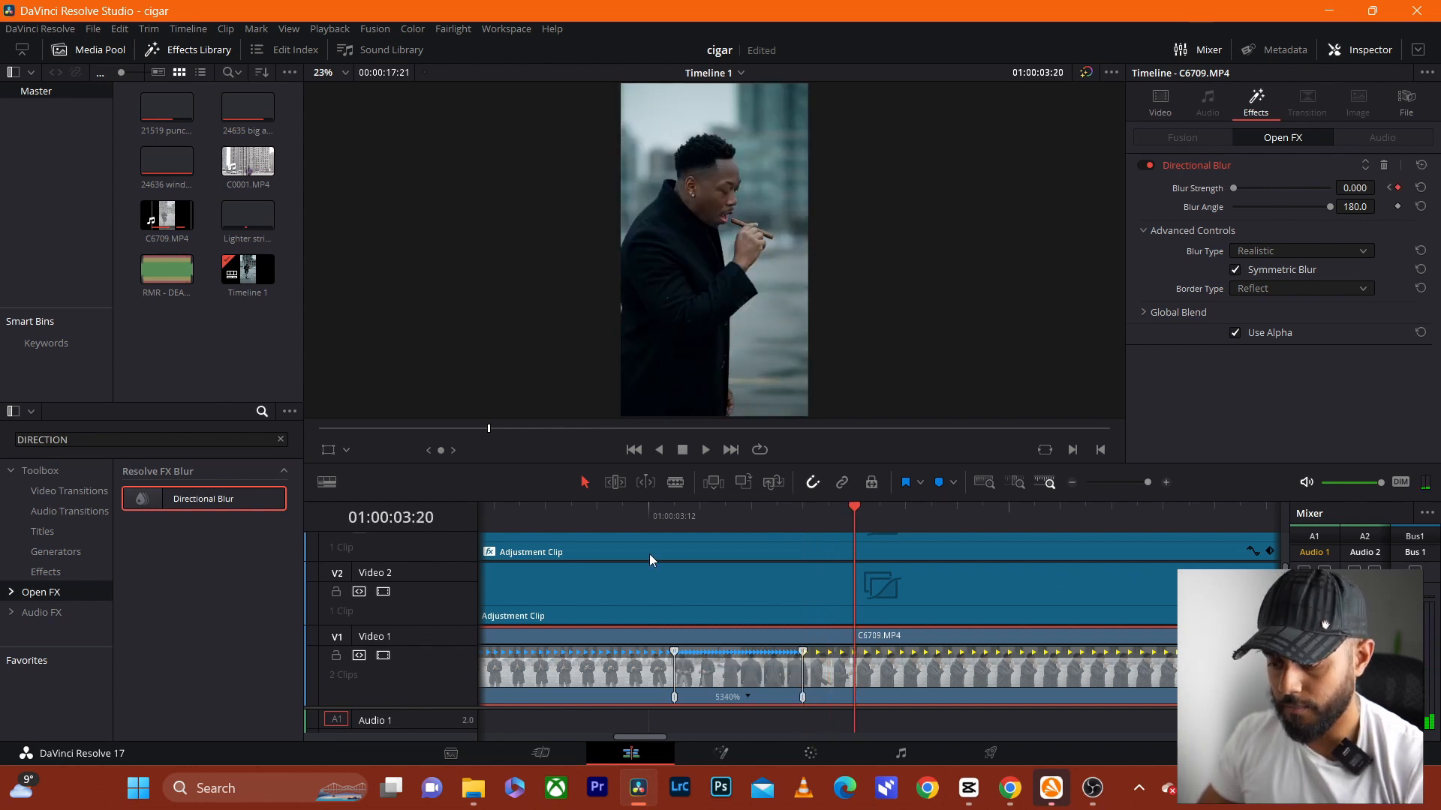
- Select the adjustment clip and play the timeline to review the blur ramp
click(493, 516)
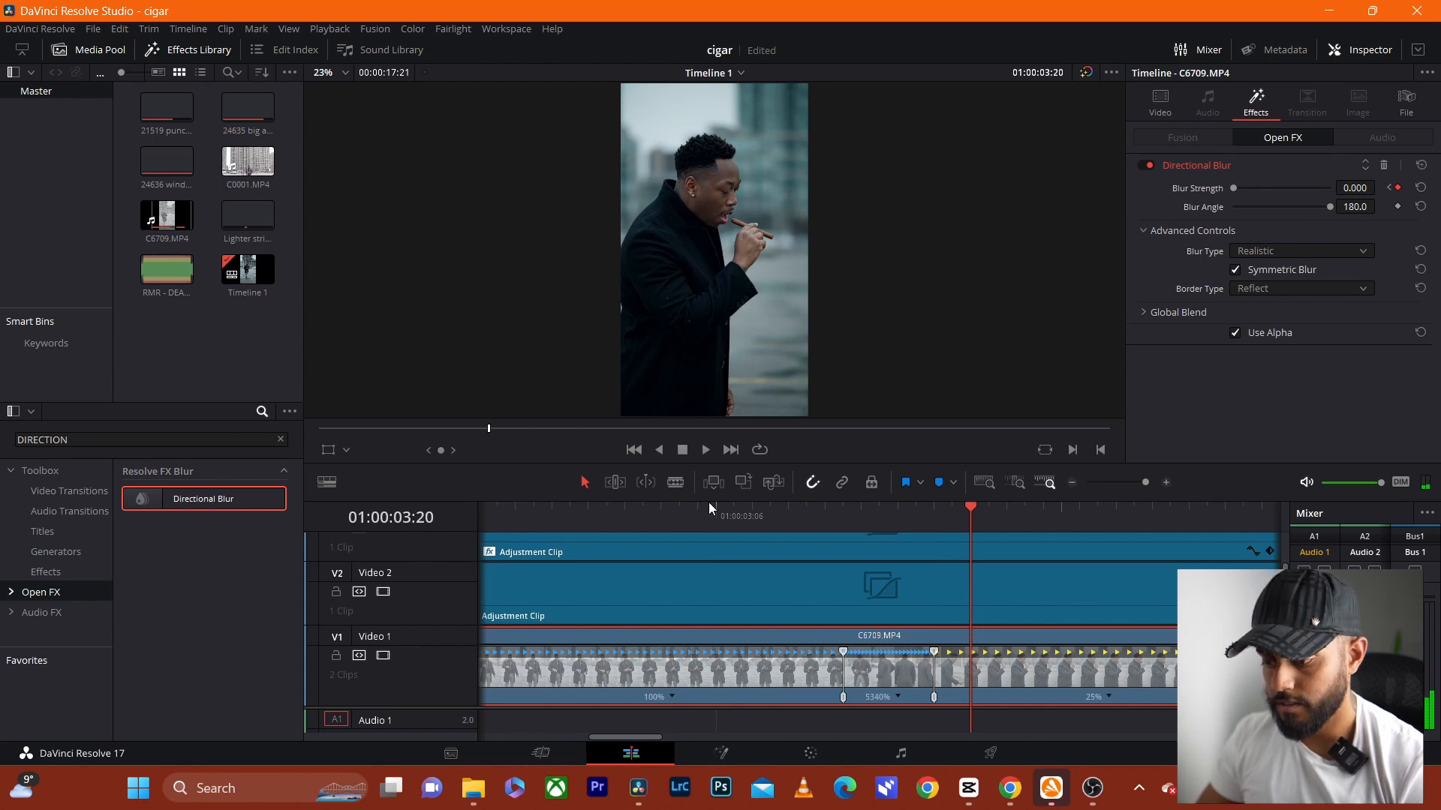
click(705, 449)
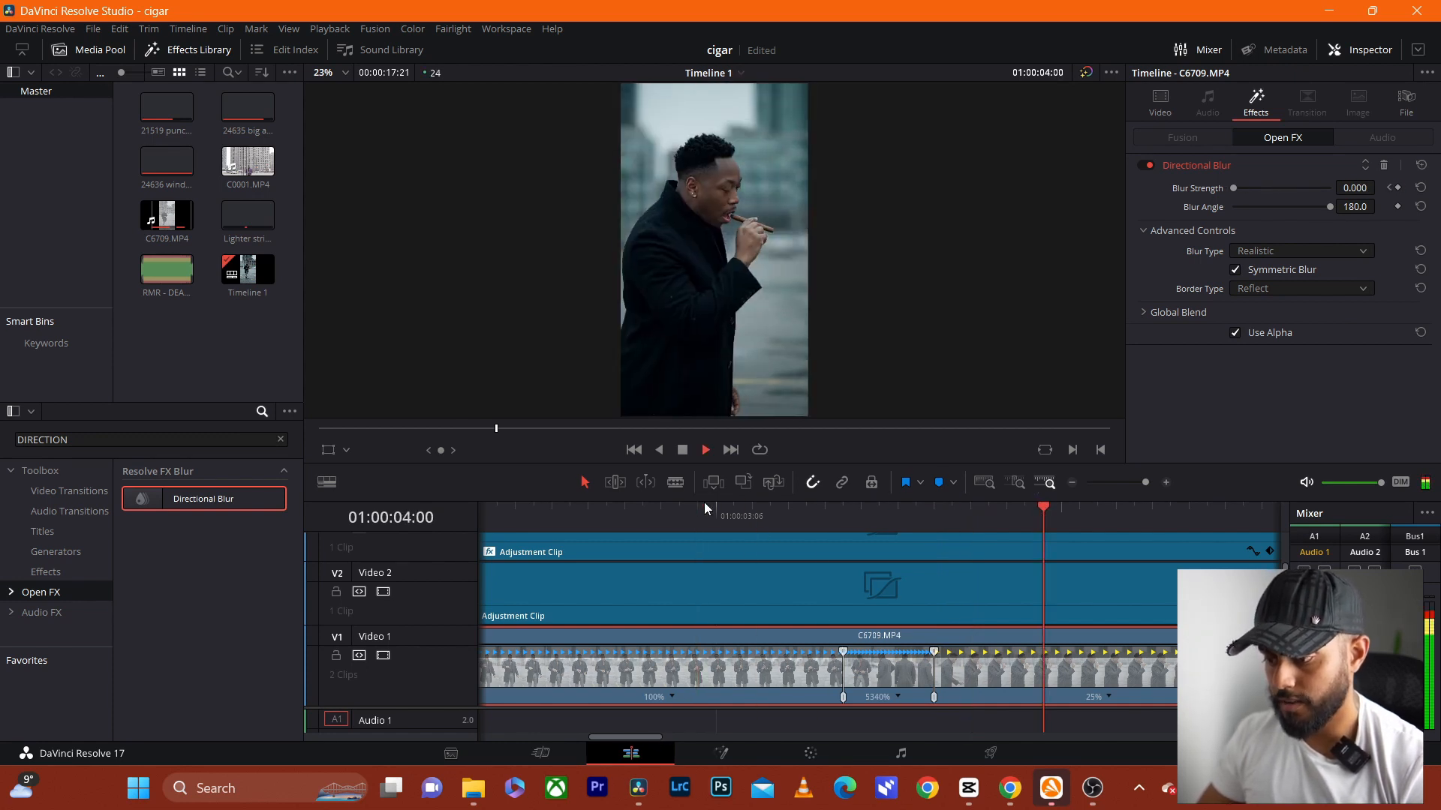